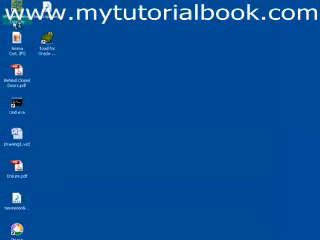
pyautogui.moveTo(126, 100)
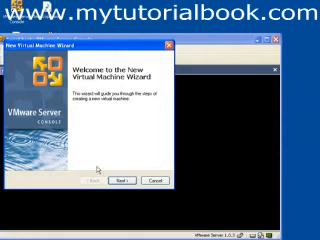
pyautogui.moveTo(152, 148)
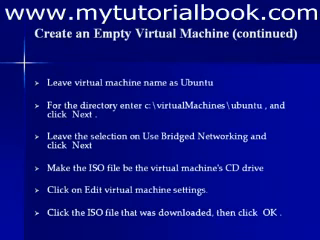
# Advance to the summary slide listing the steps for installing Ubuntu
pyautogui.press('Right')
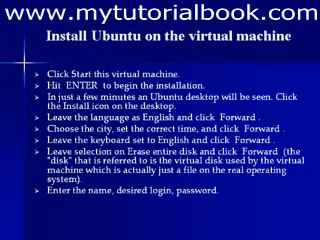